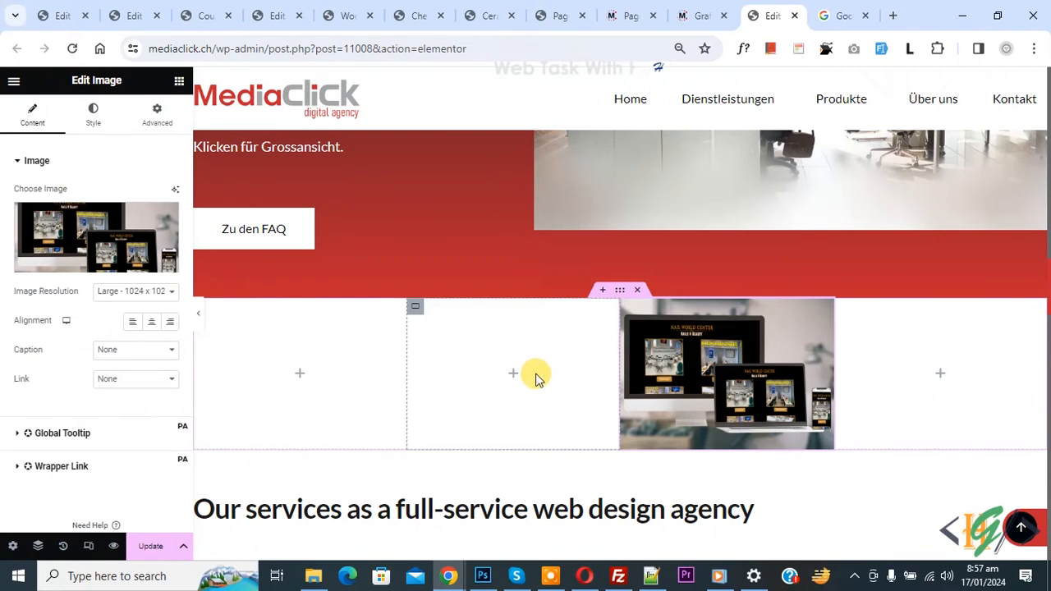
mouse_move(541, 400)
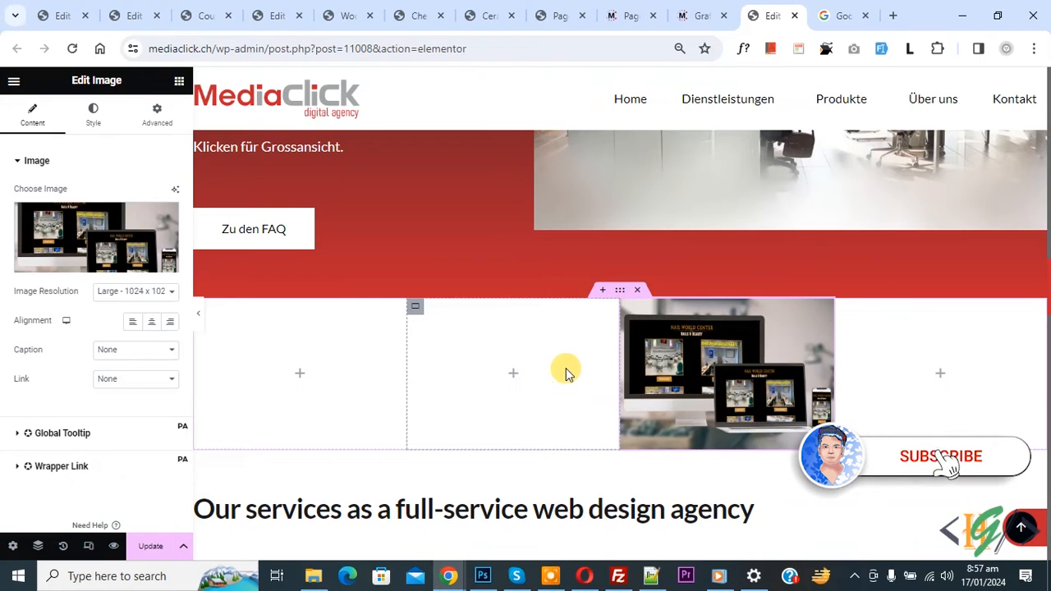
mouse_move(525, 421)
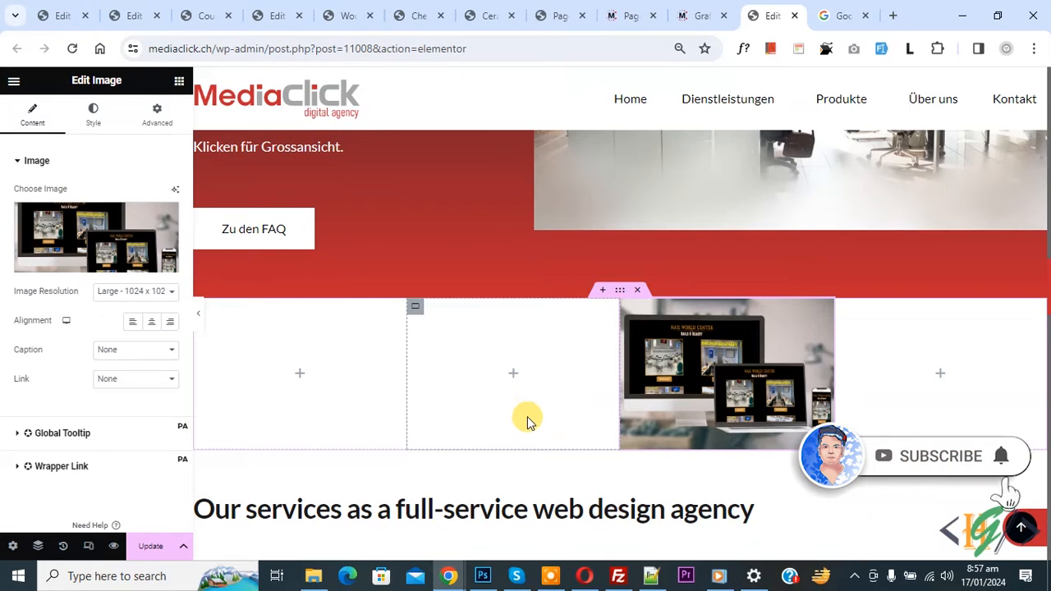
mouse_move(542, 404)
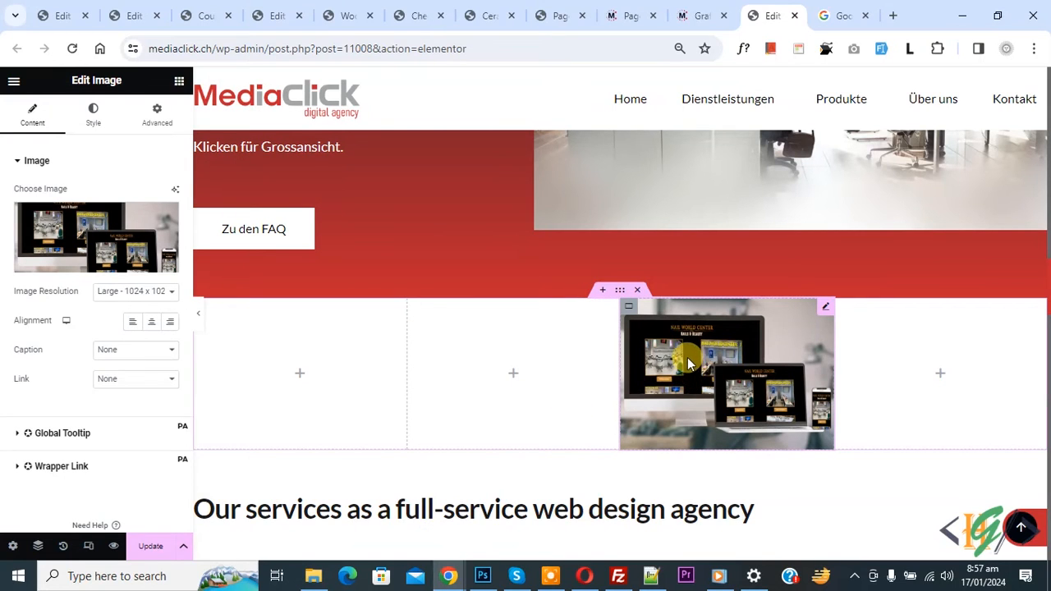
- Duplicate the laptop mockup image so a copy sits directly below the original
right_click(690, 362)
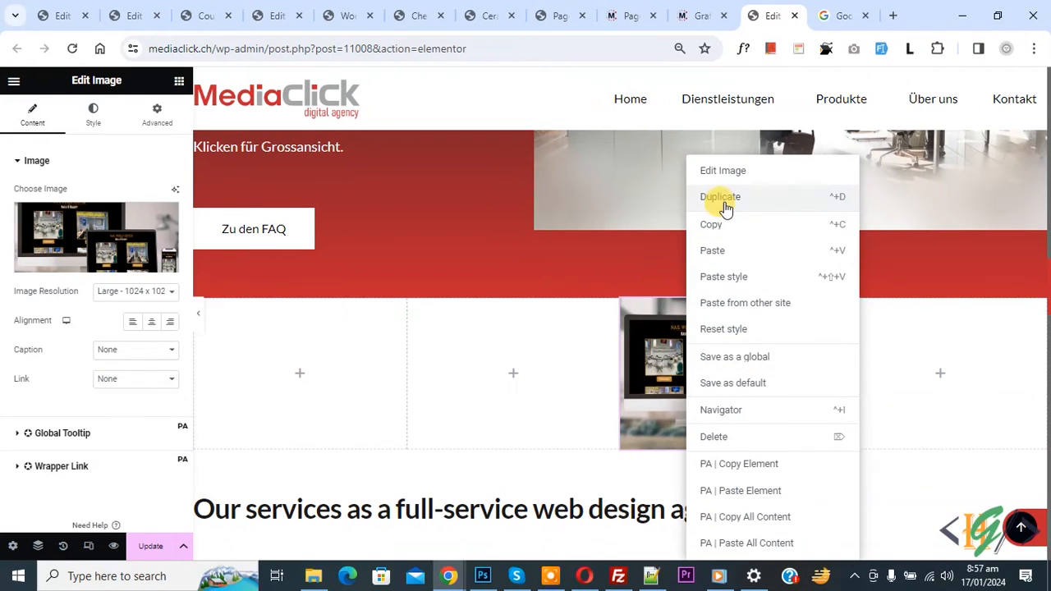
click(719, 197)
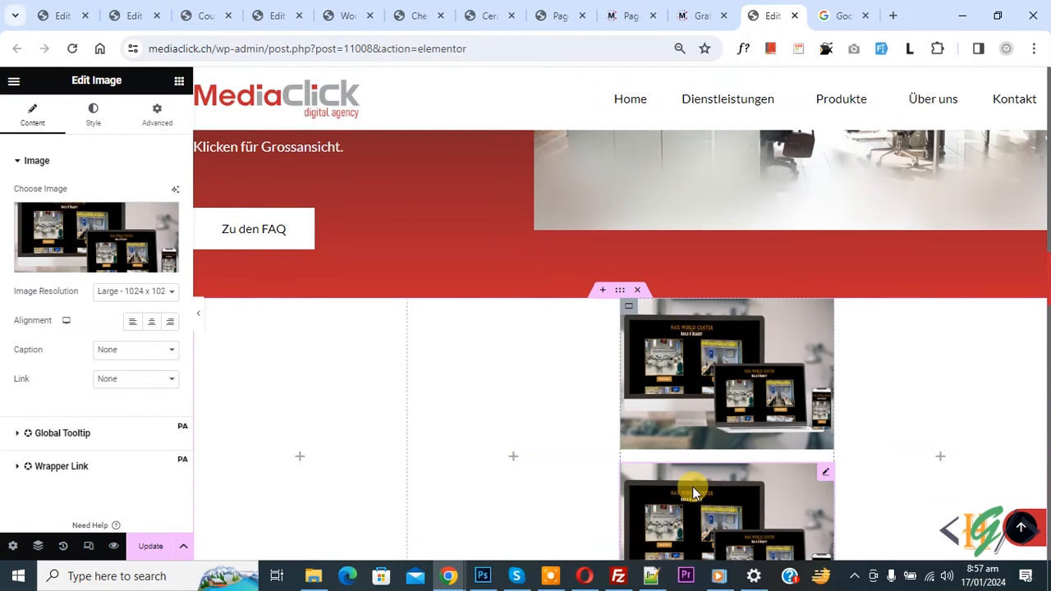
mouse_move(726, 500)
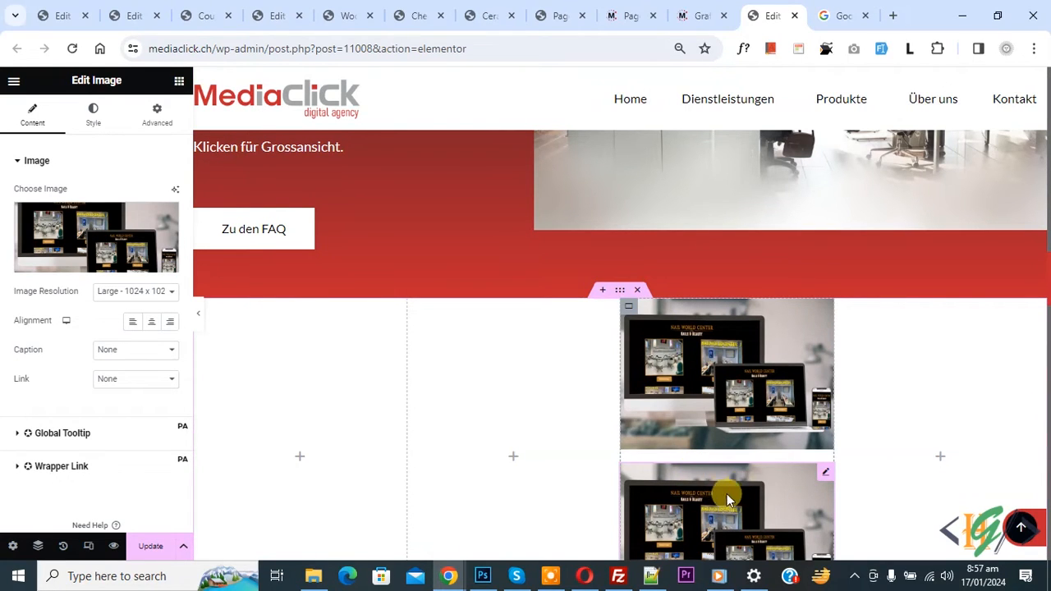
mouse_move(736, 469)
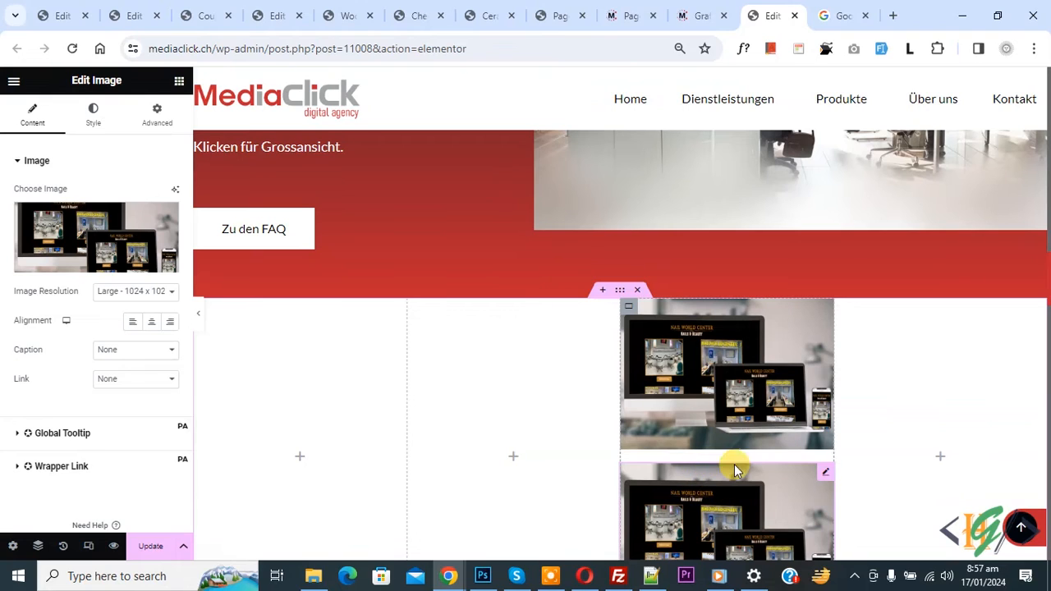
mouse_move(628, 315)
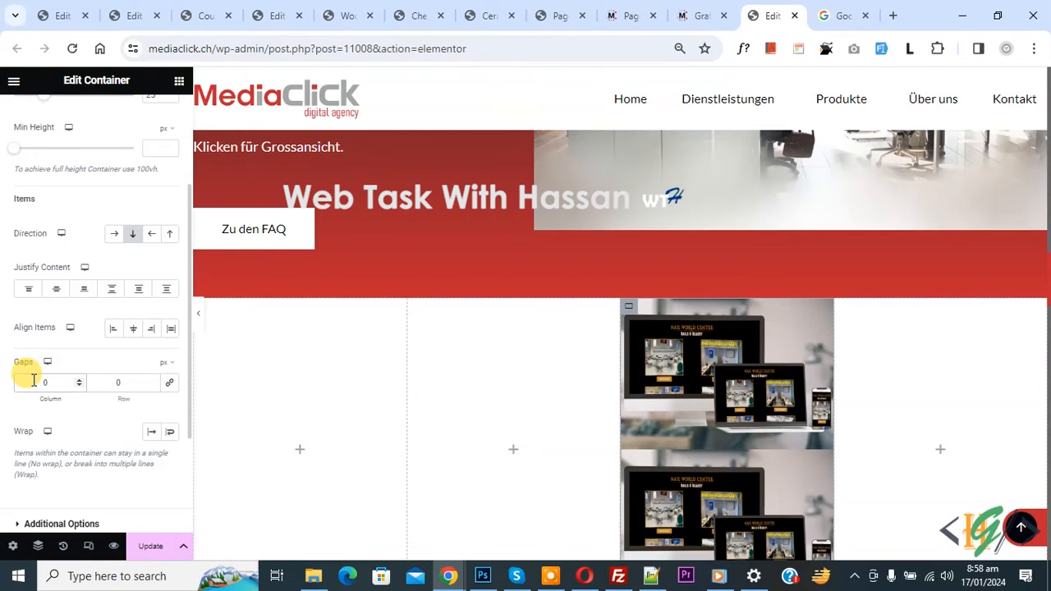
- Set the container's column gap to 20 for the desktop layout
click(46, 383)
text(20)
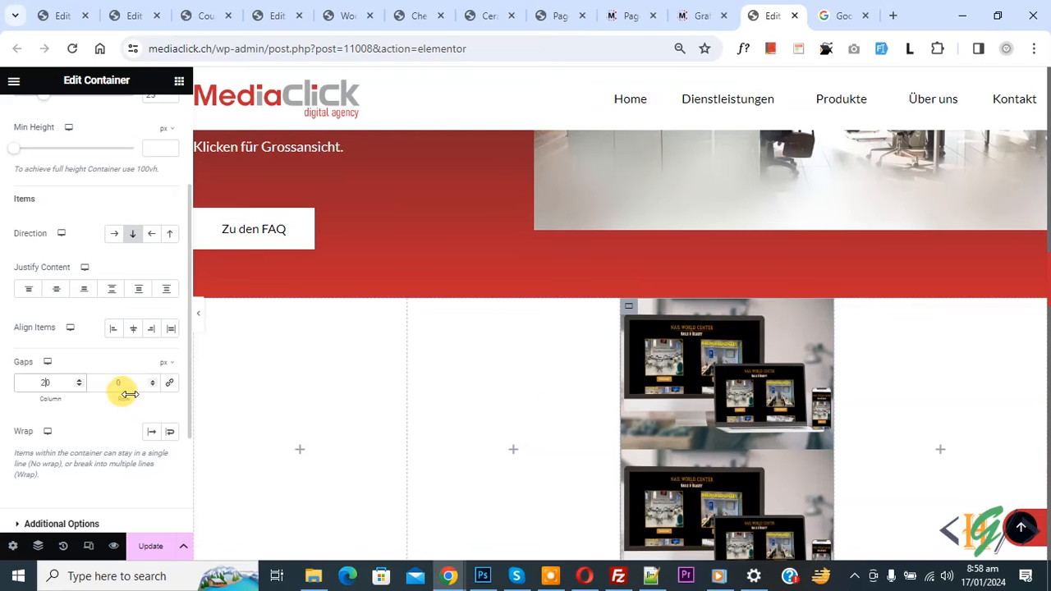
click(123, 383)
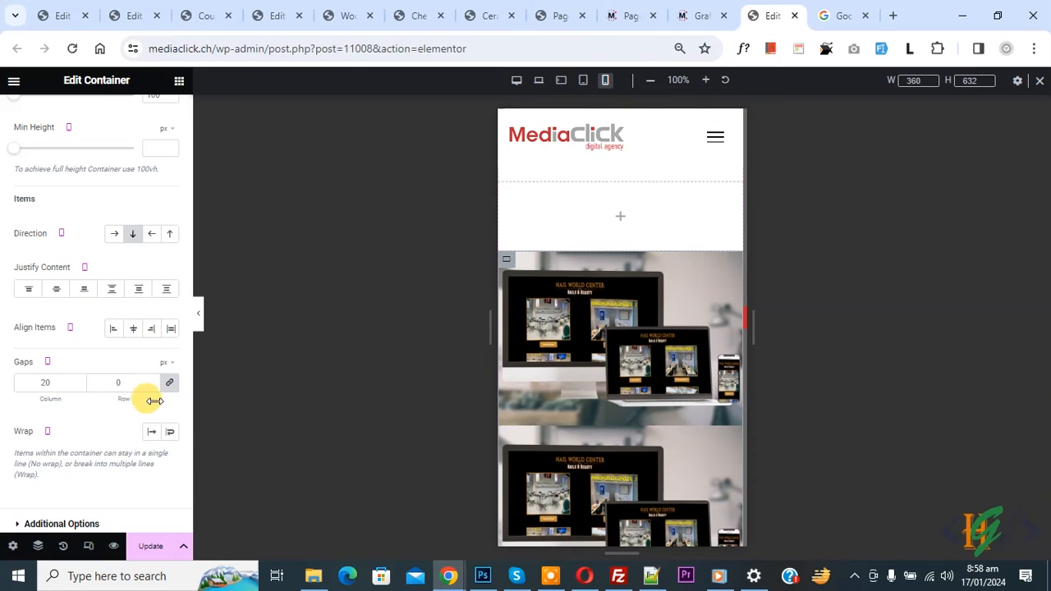
mouse_move(168, 383)
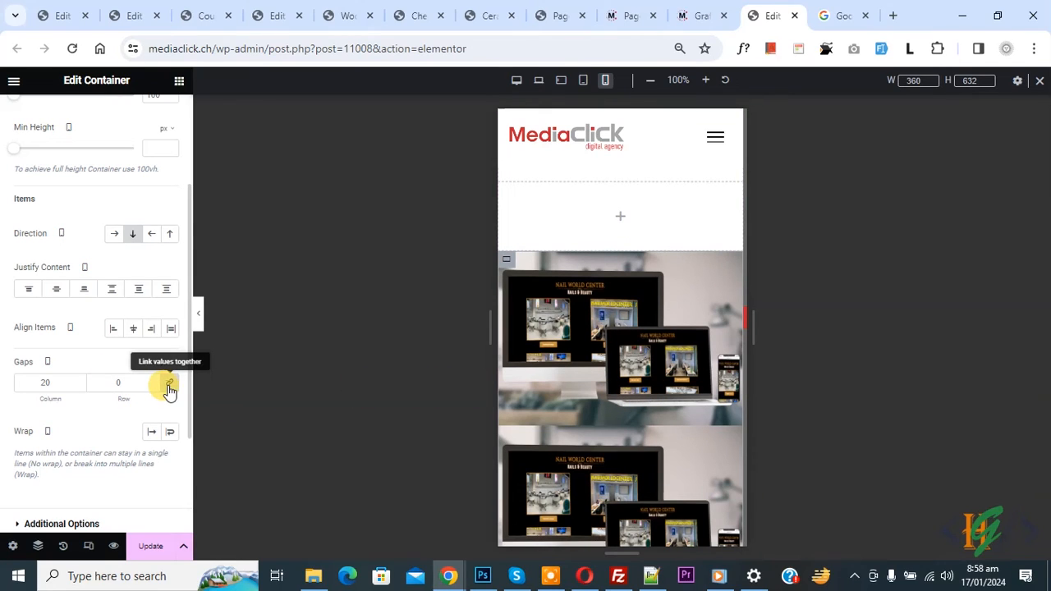
- Unlink the mobile gap values and enter a row gap of 20 between the stacked images
click(169, 382)
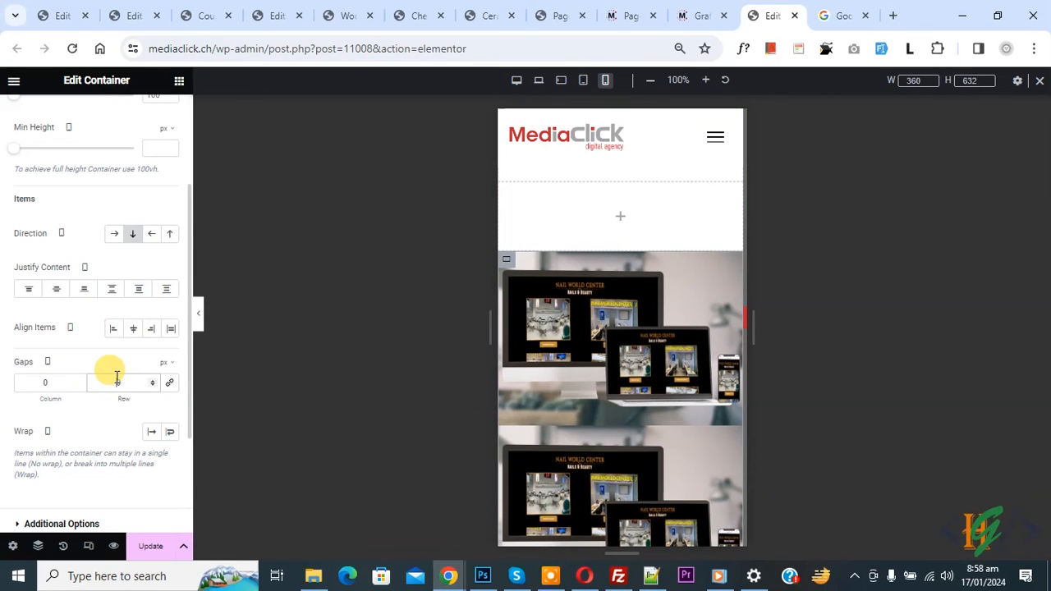
text(20)
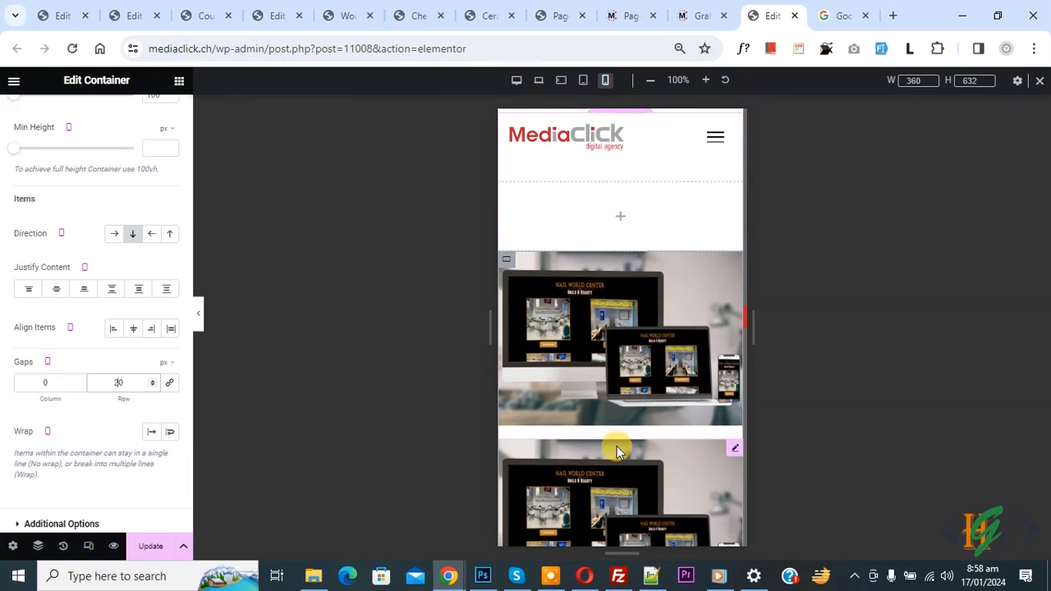